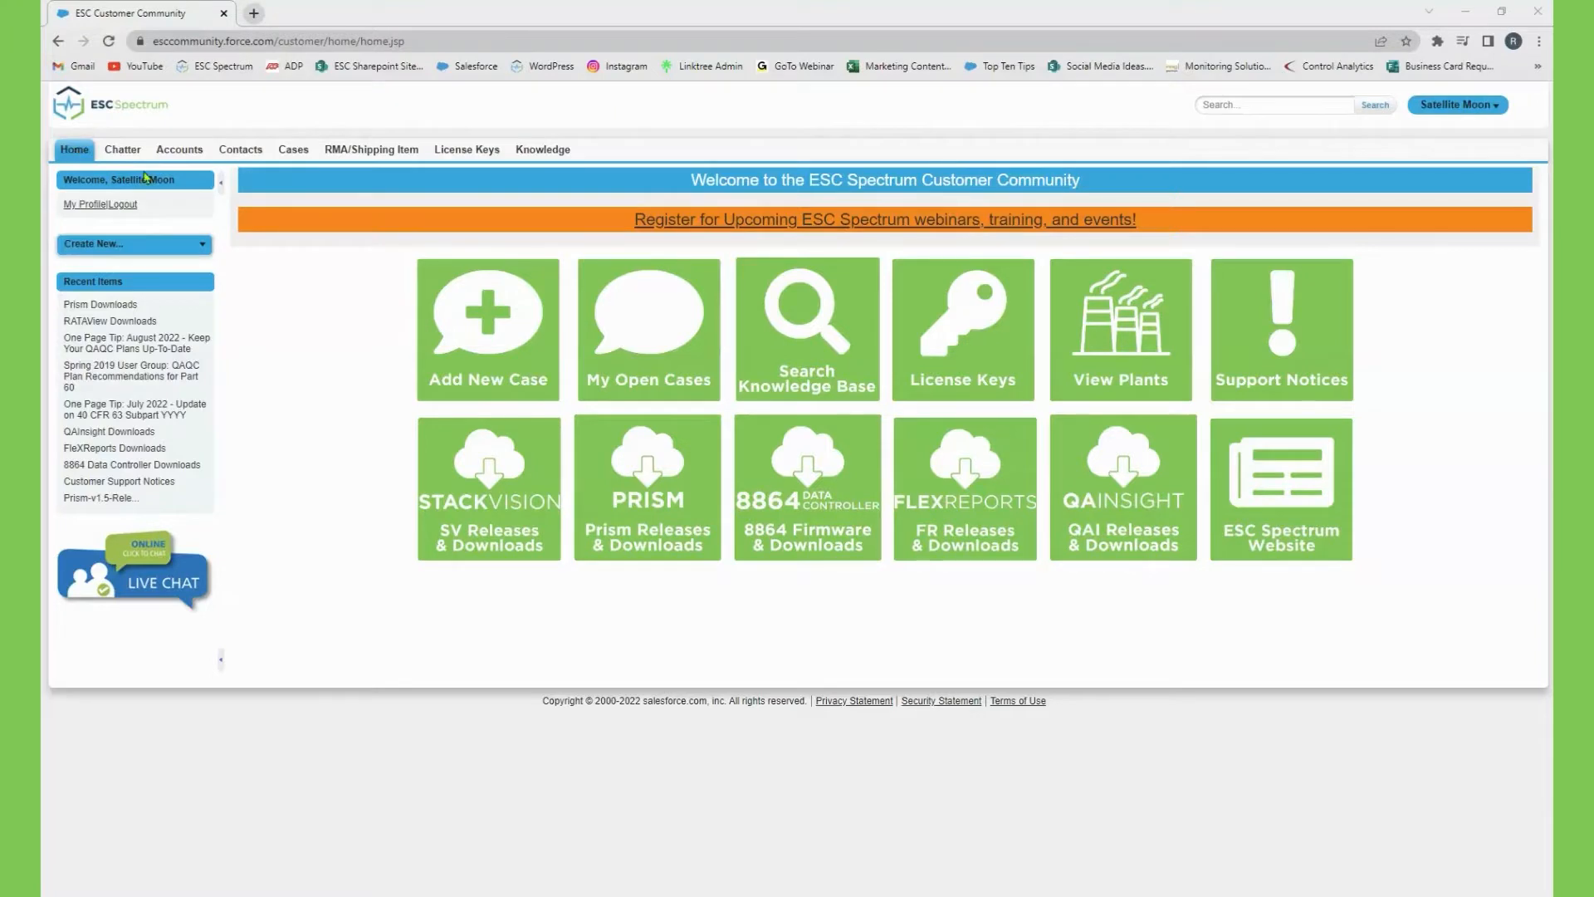
pyautogui.moveTo(835, 359)
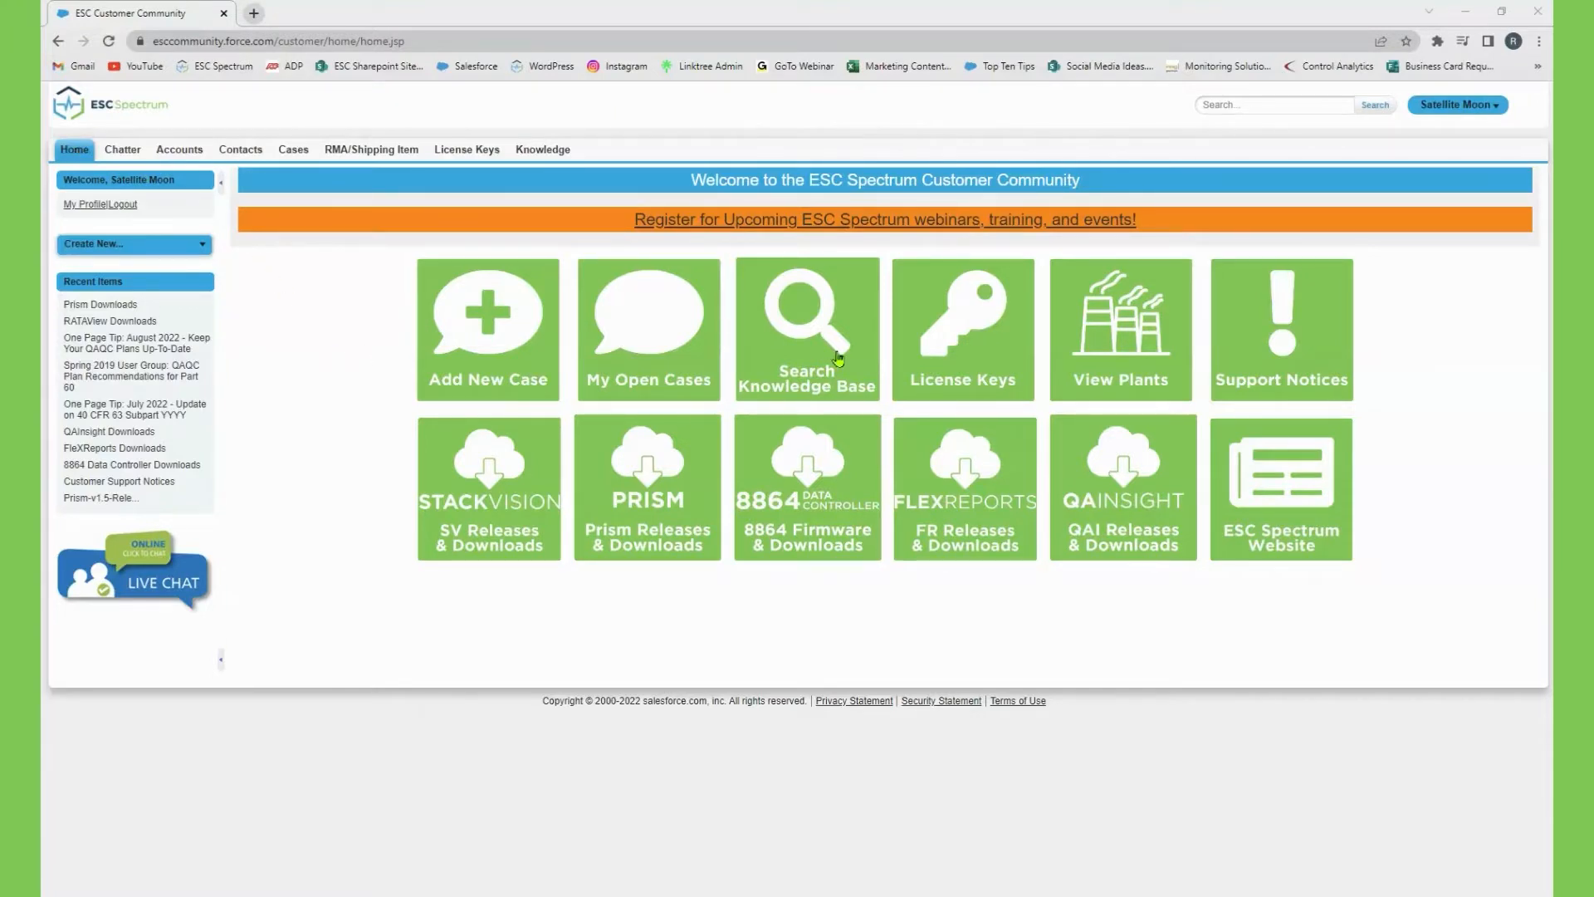
# Go to the knowledge base from the Search Knowledge Base tile on the home page.
pyautogui.click(807, 327)
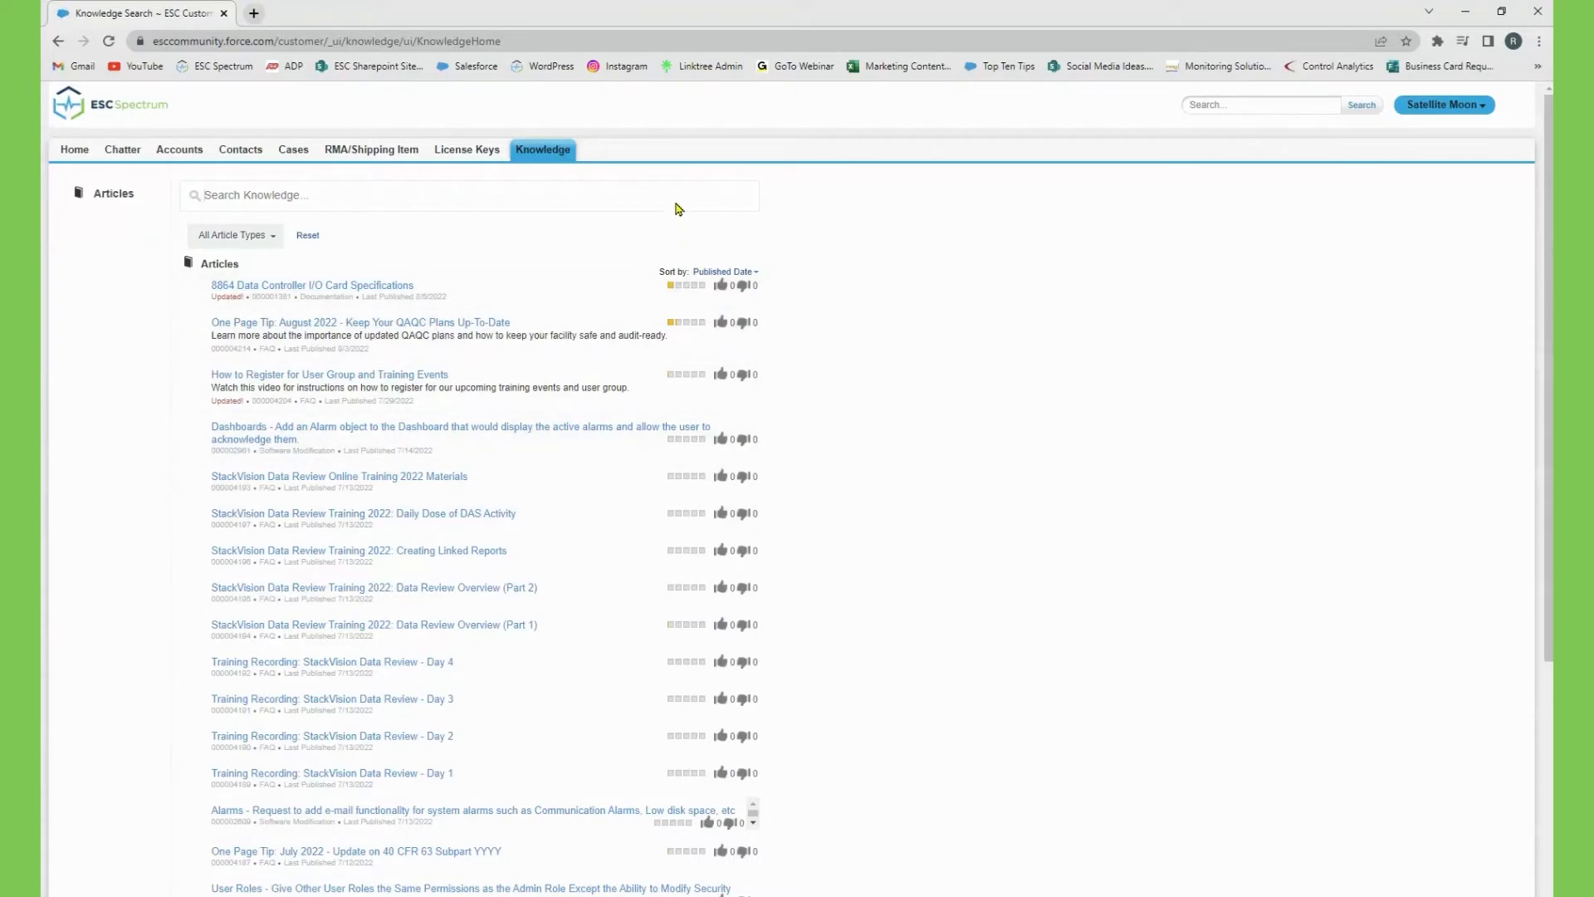
pyautogui.moveTo(678, 194)
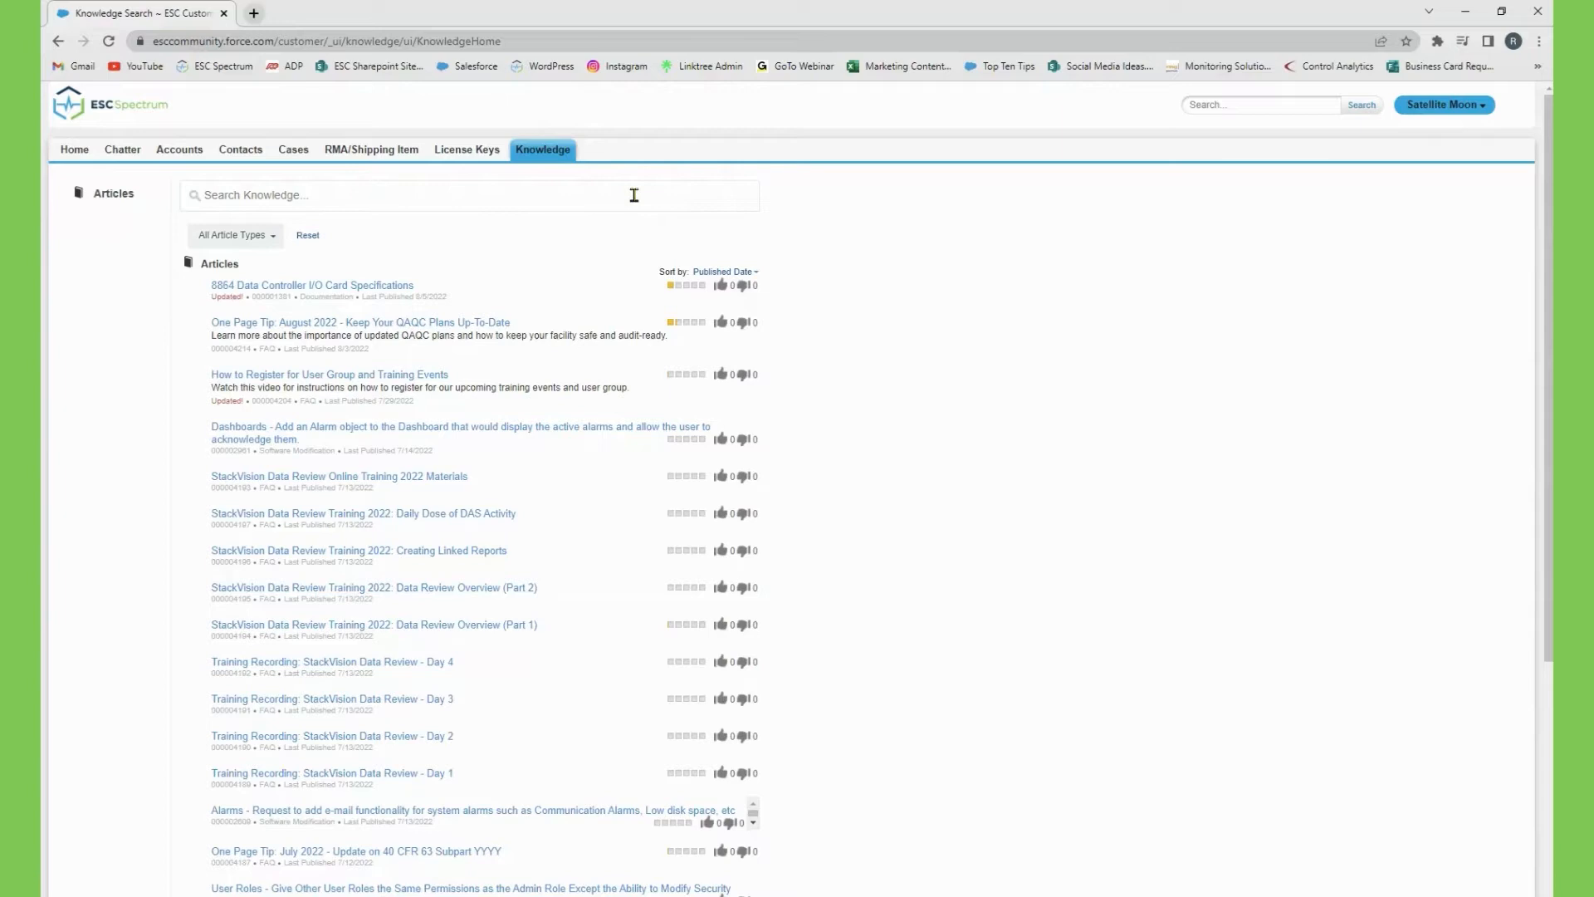
# Search the knowledge base for 'UDR error' and choose the top ProcessNow error article.
pyautogui.write('UDR error')
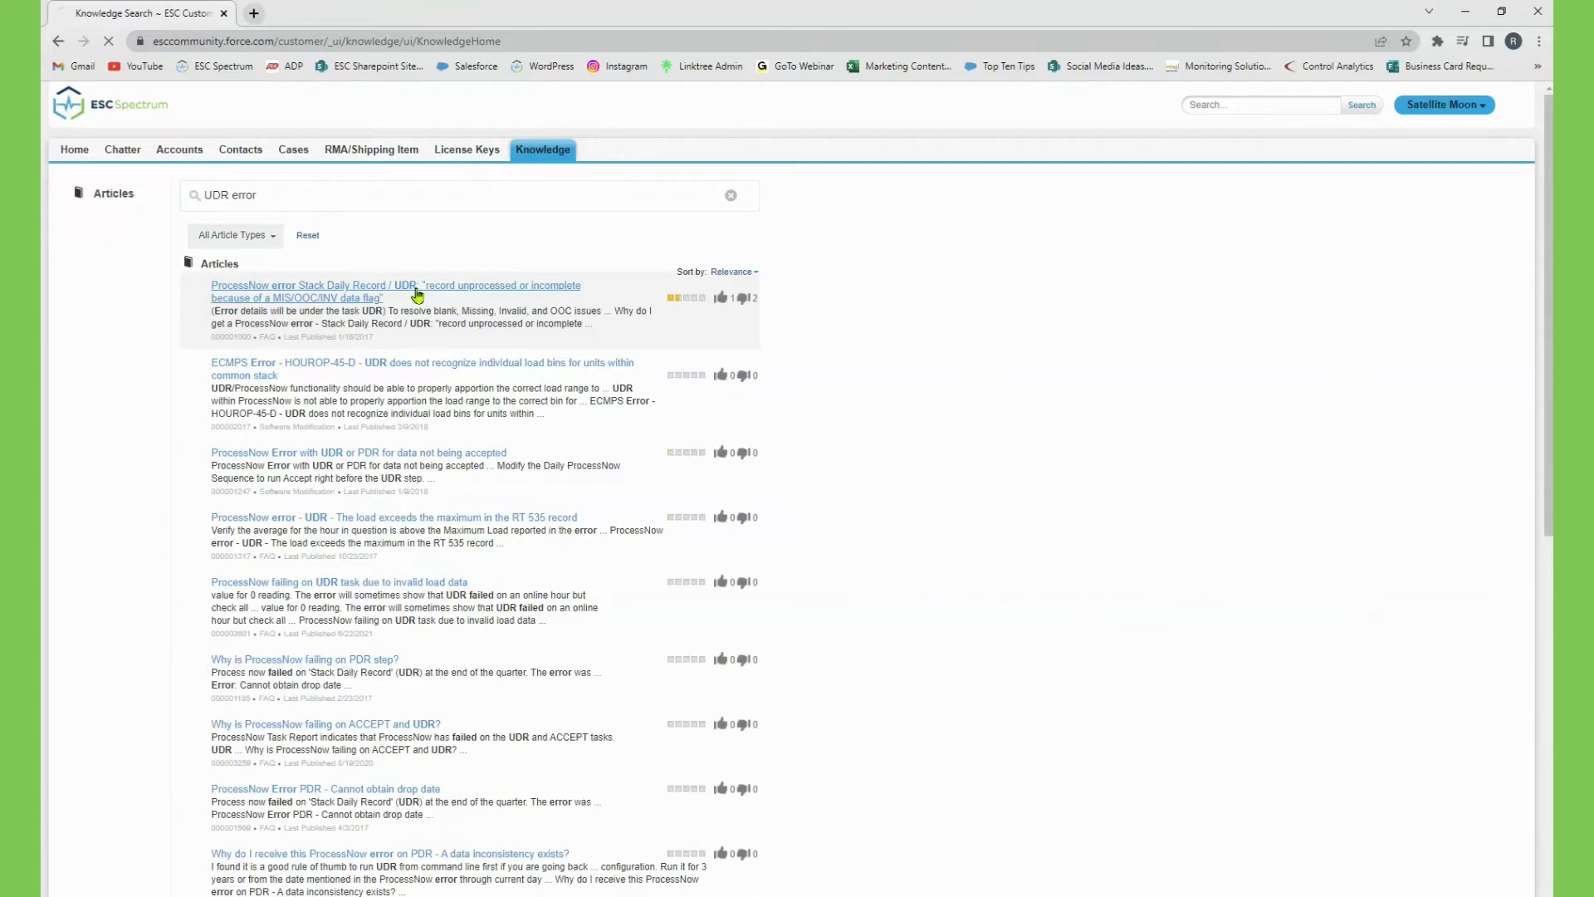
pyautogui.click(396, 291)
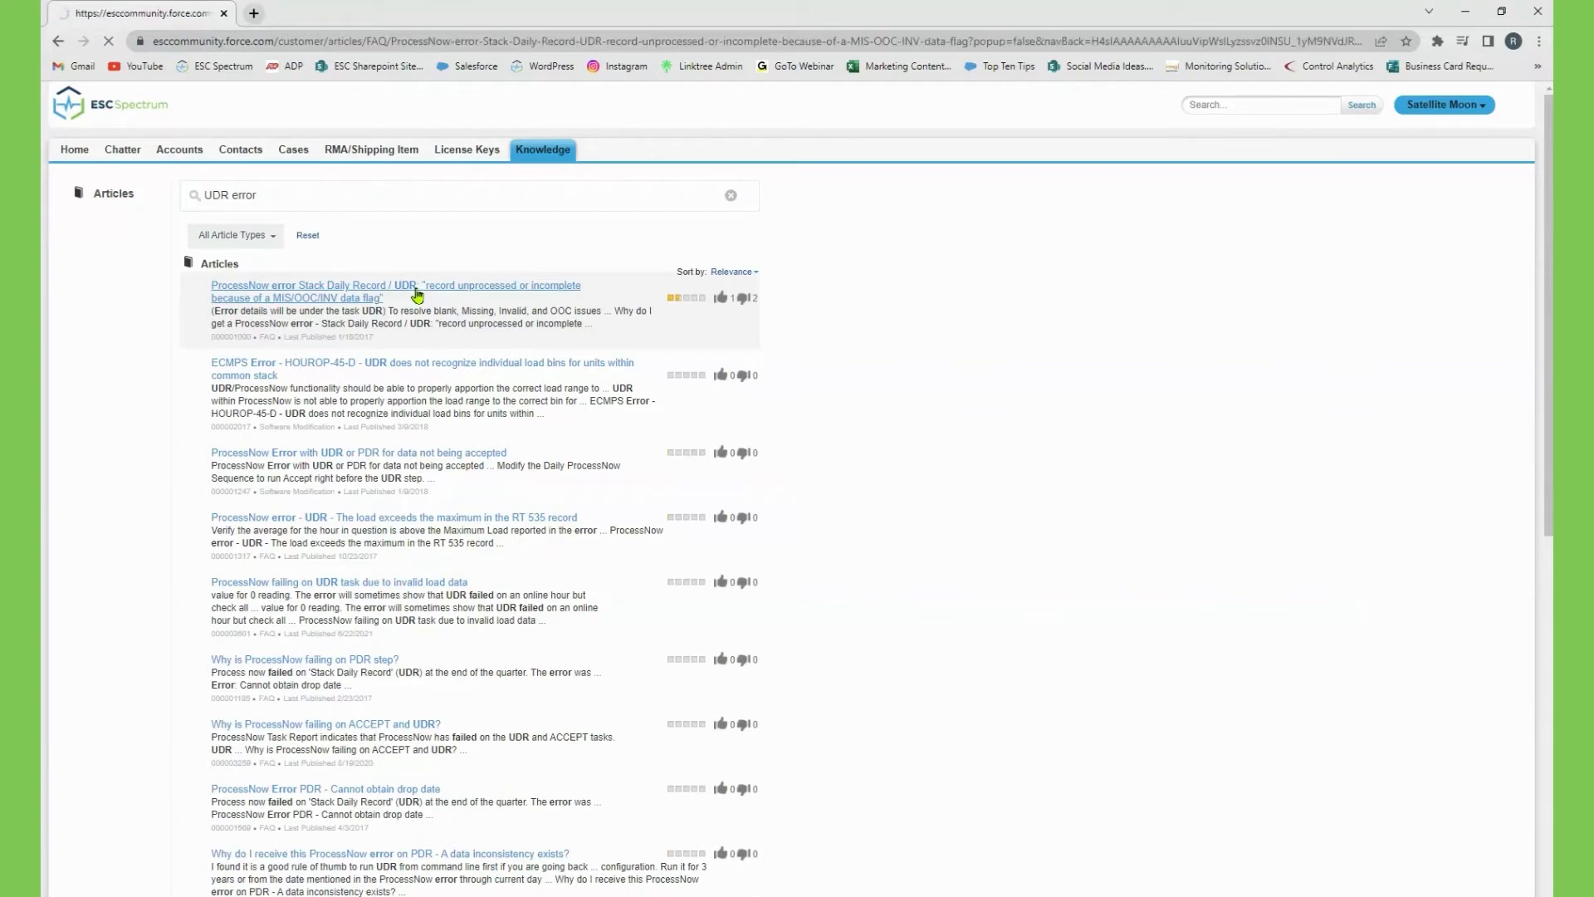
# View the ProcessNow error article's resolution steps, then return via Back to Knowledge Search.
pyautogui.click(396, 291)
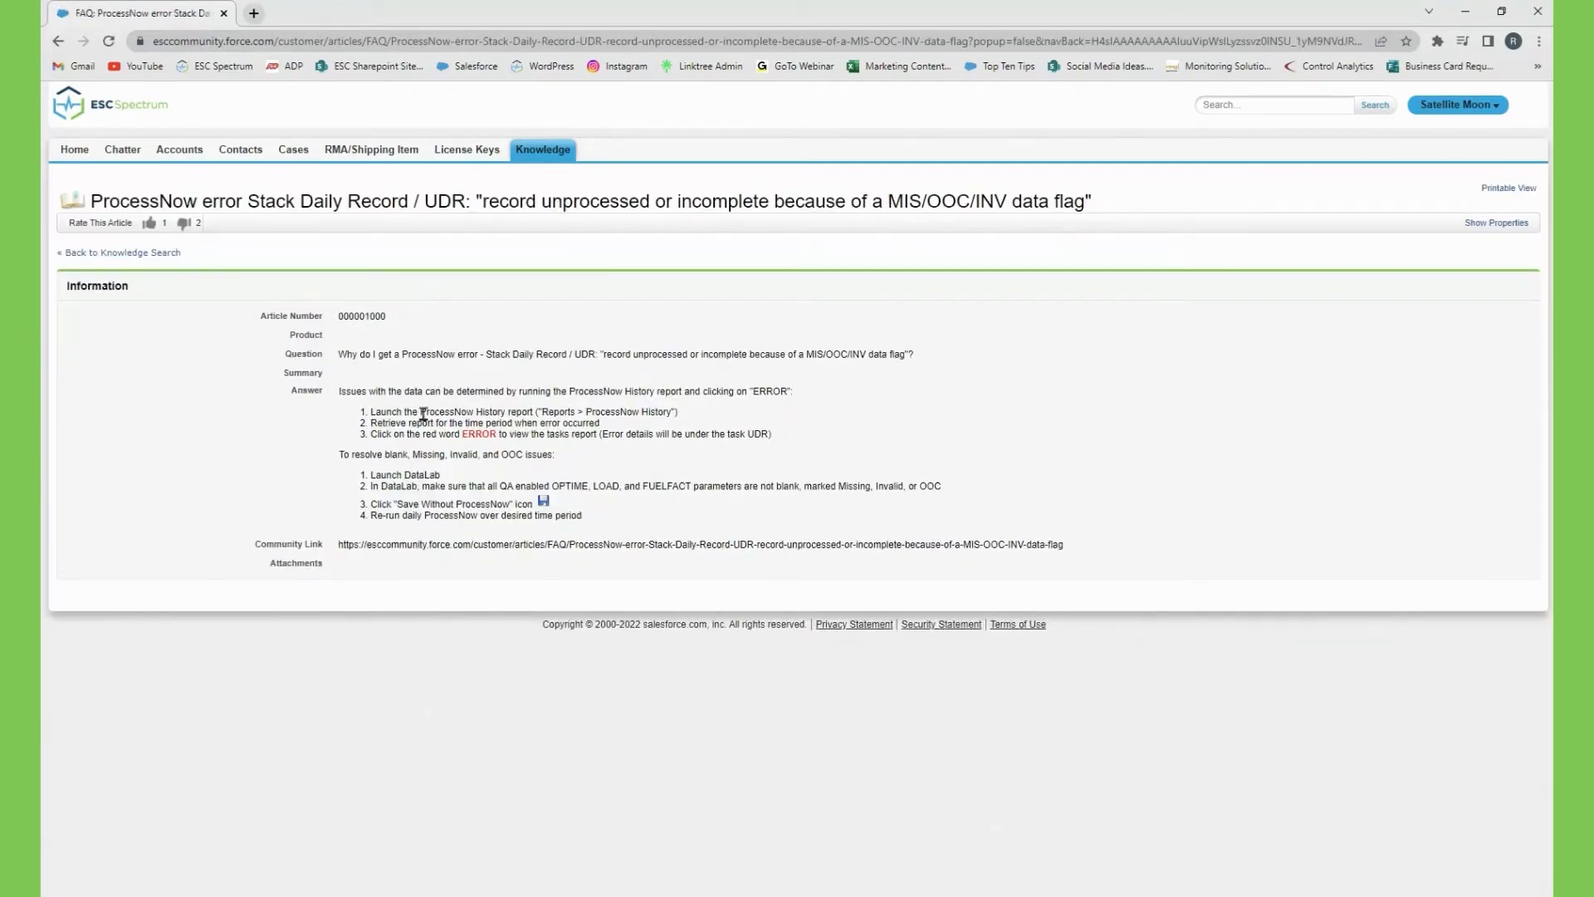
pyautogui.moveTo(374, 430)
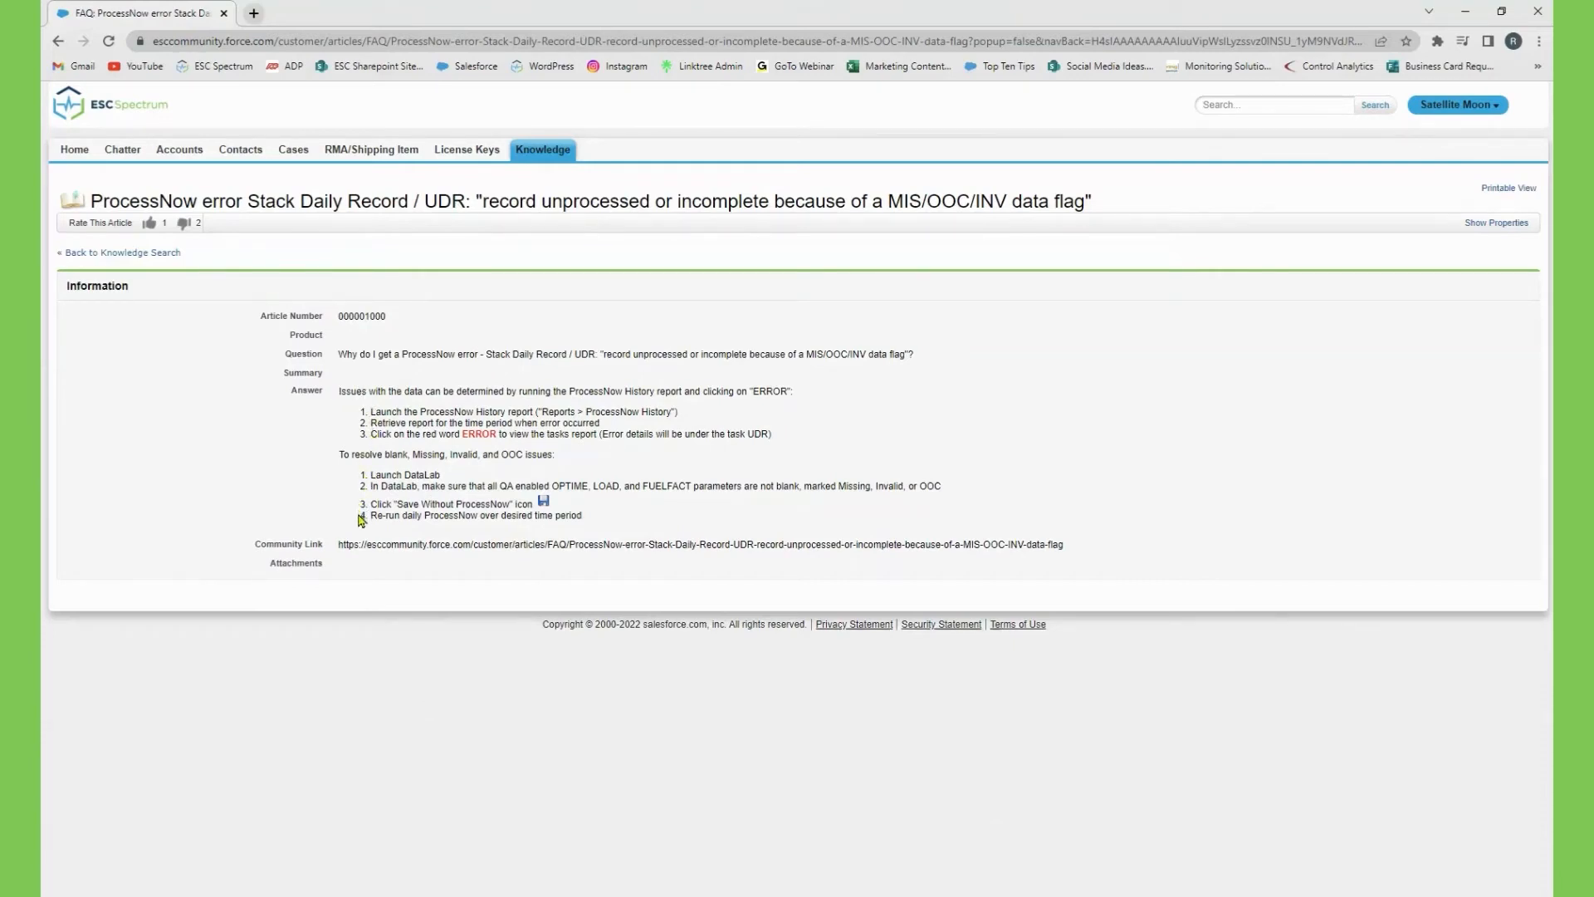
pyautogui.moveTo(554, 505)
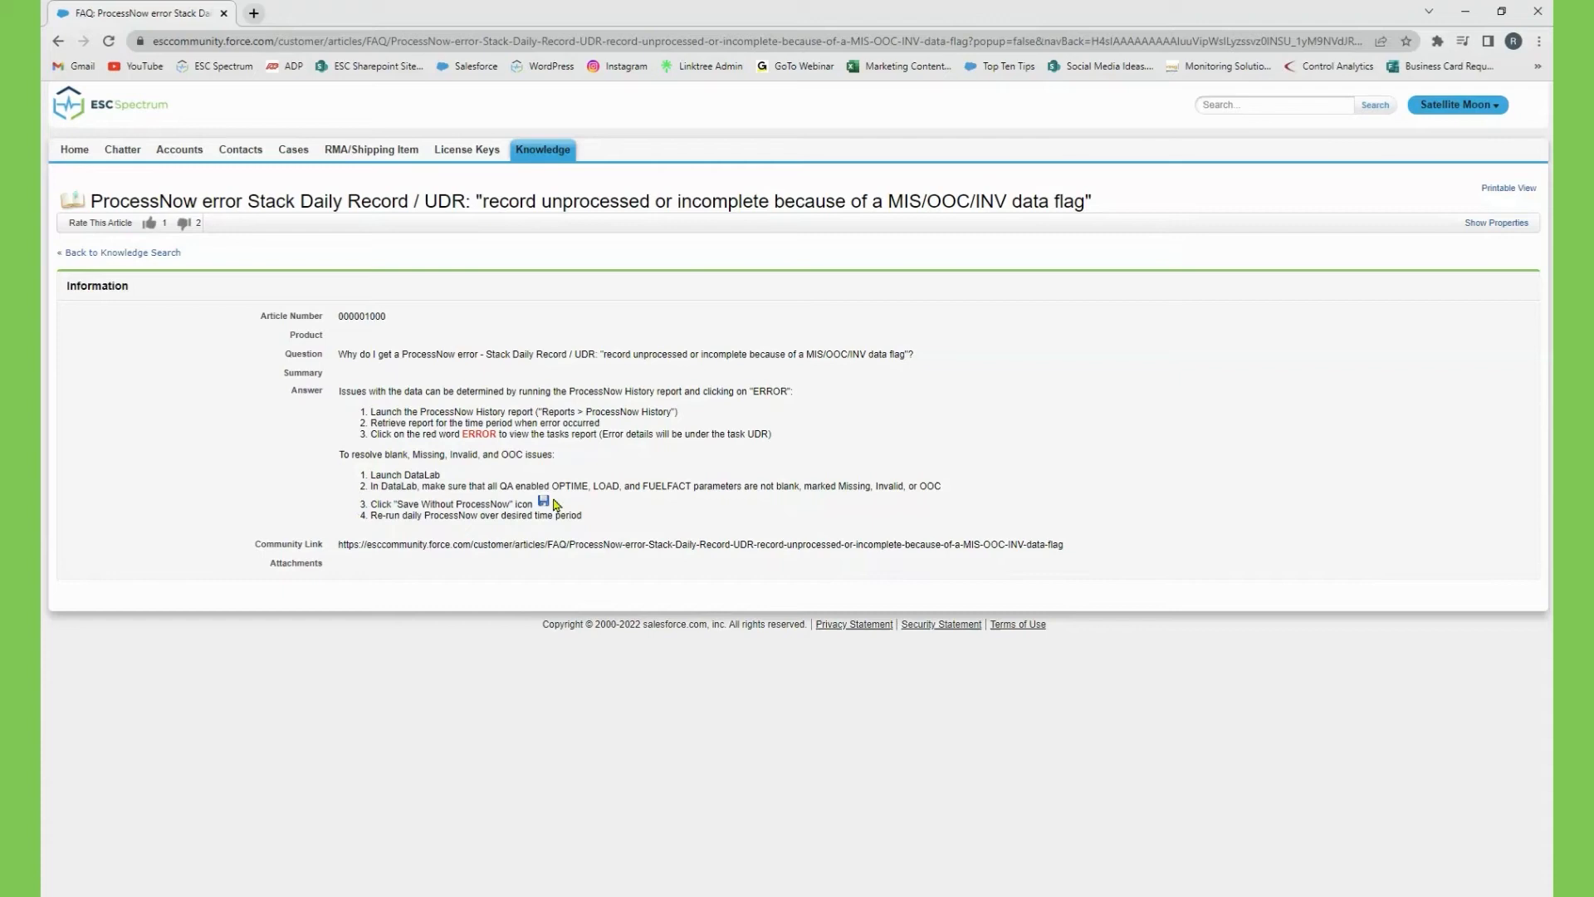
pyautogui.moveTo(704, 449)
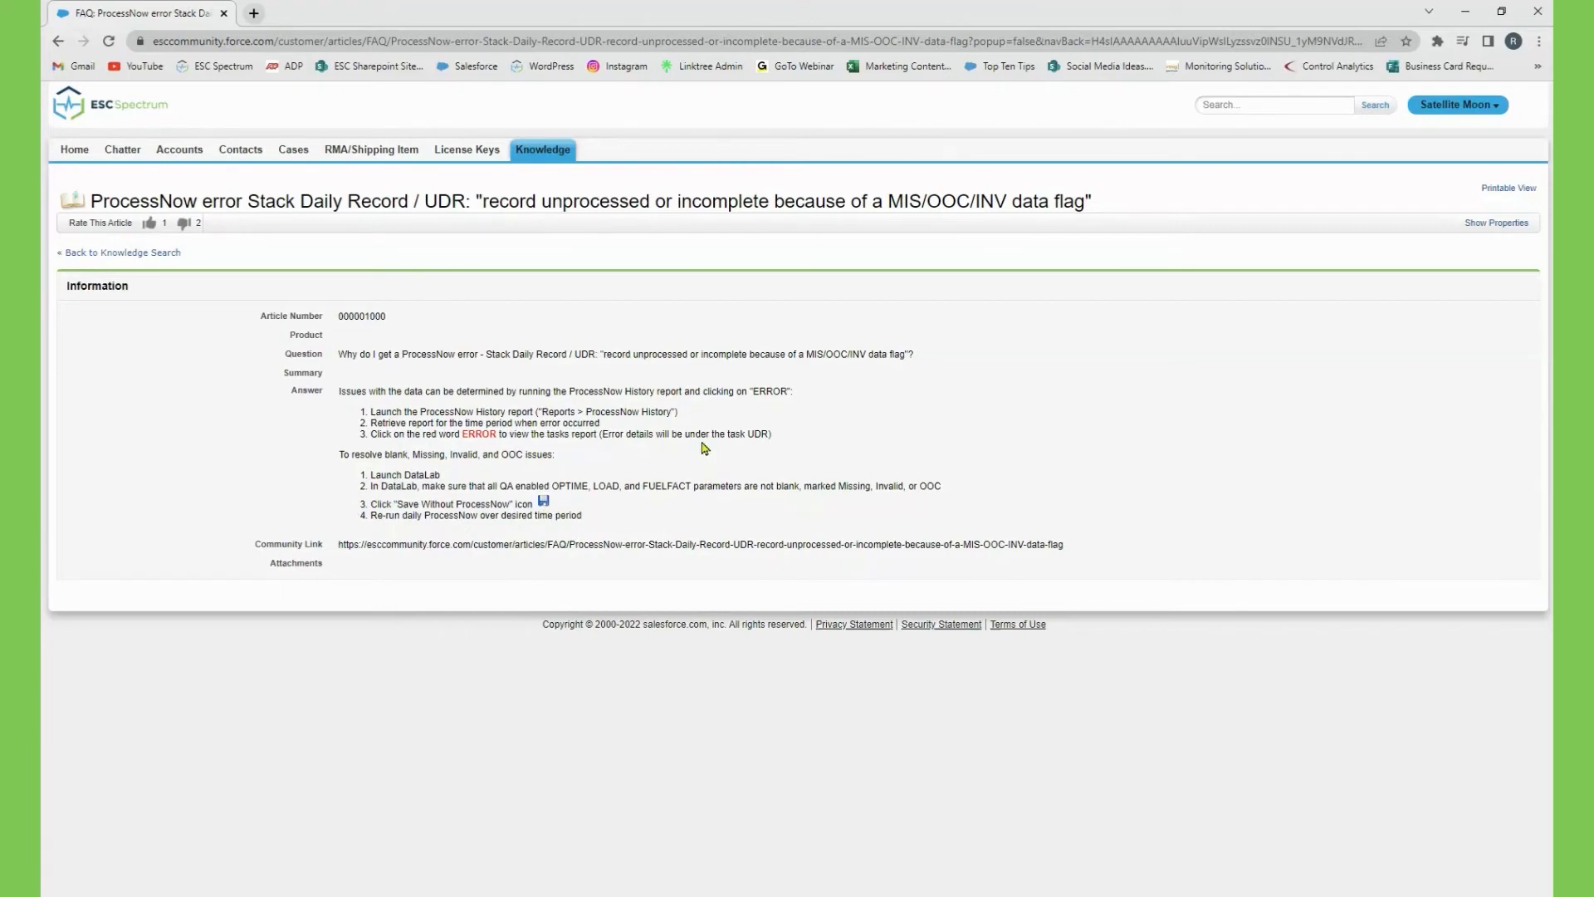
pyautogui.click(543, 150)
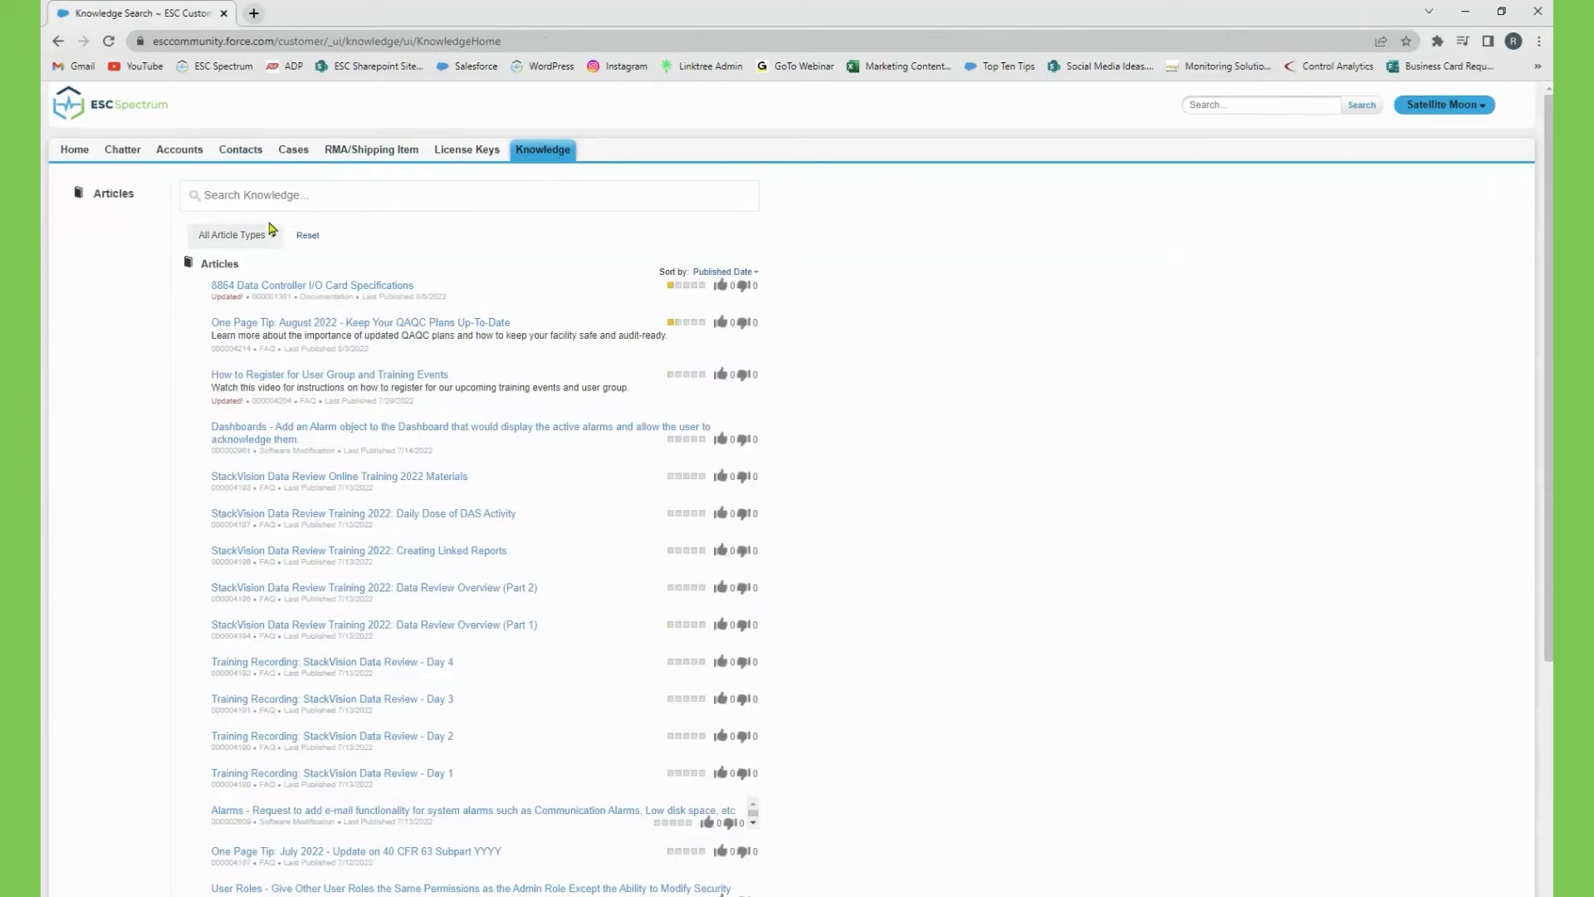
# Review the All Article Types filter with all five types checked, then go back Home.
pyautogui.click(233, 234)
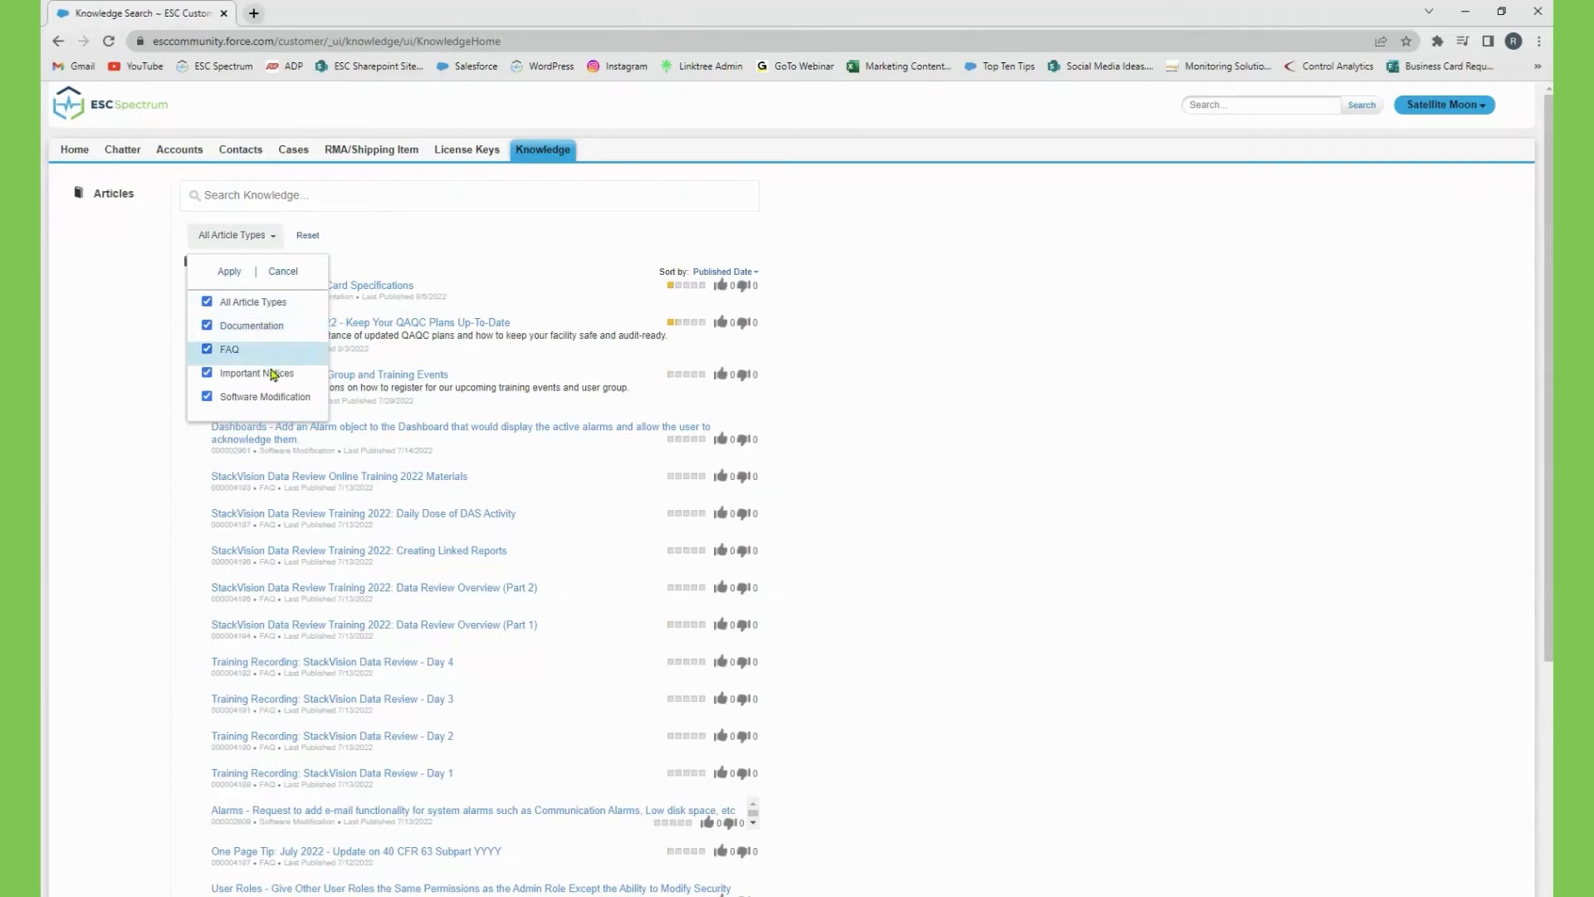
pyautogui.moveTo(299, 392)
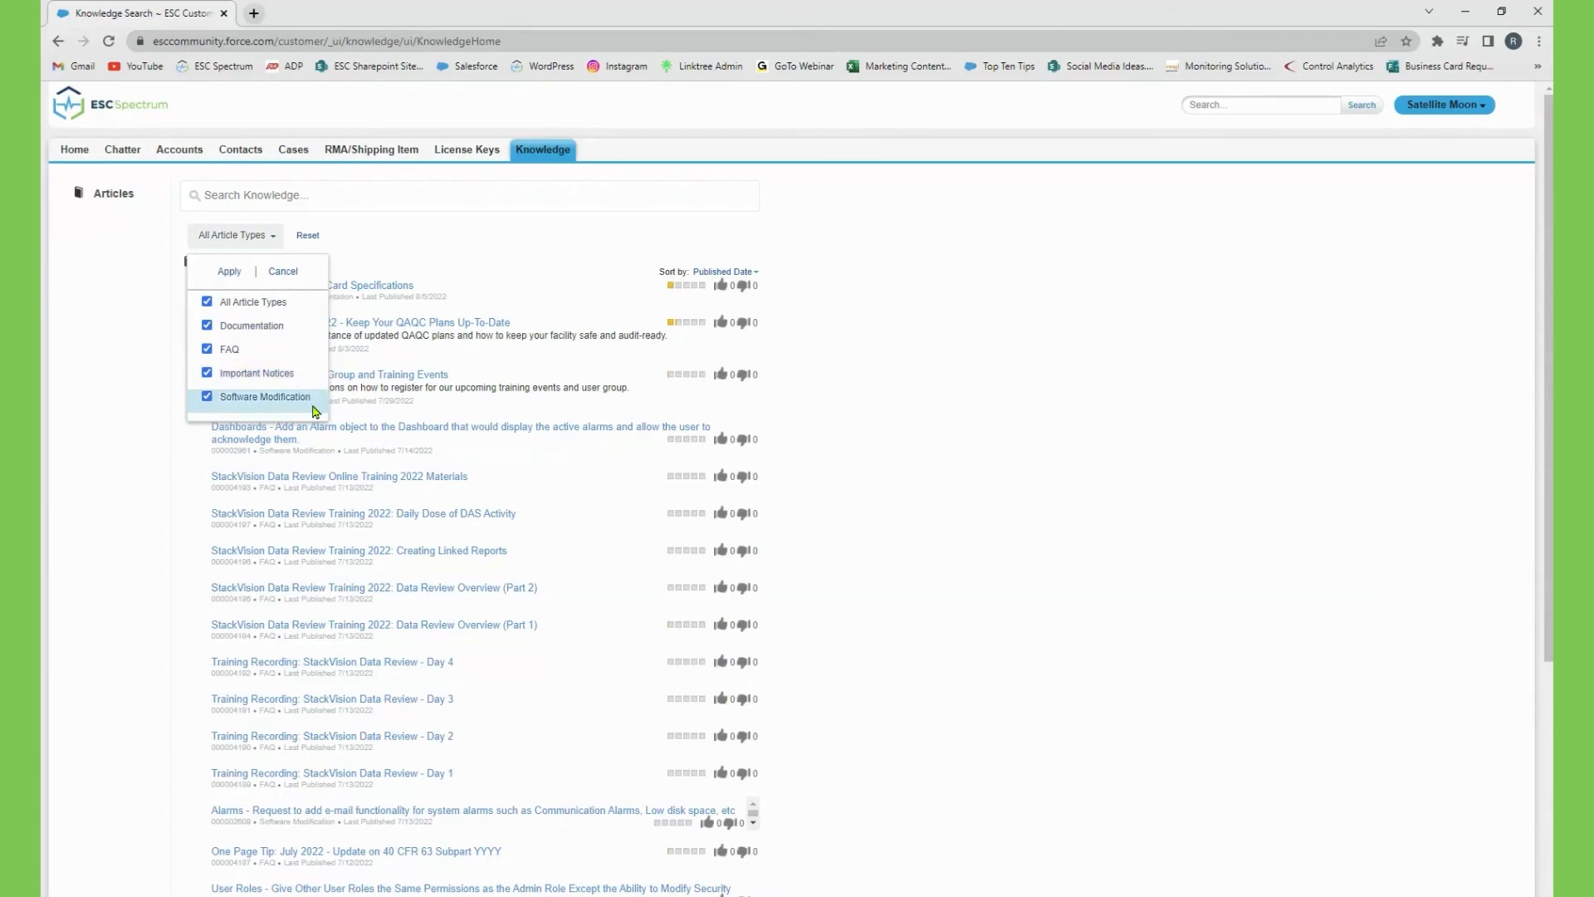
pyautogui.moveTo(319, 402)
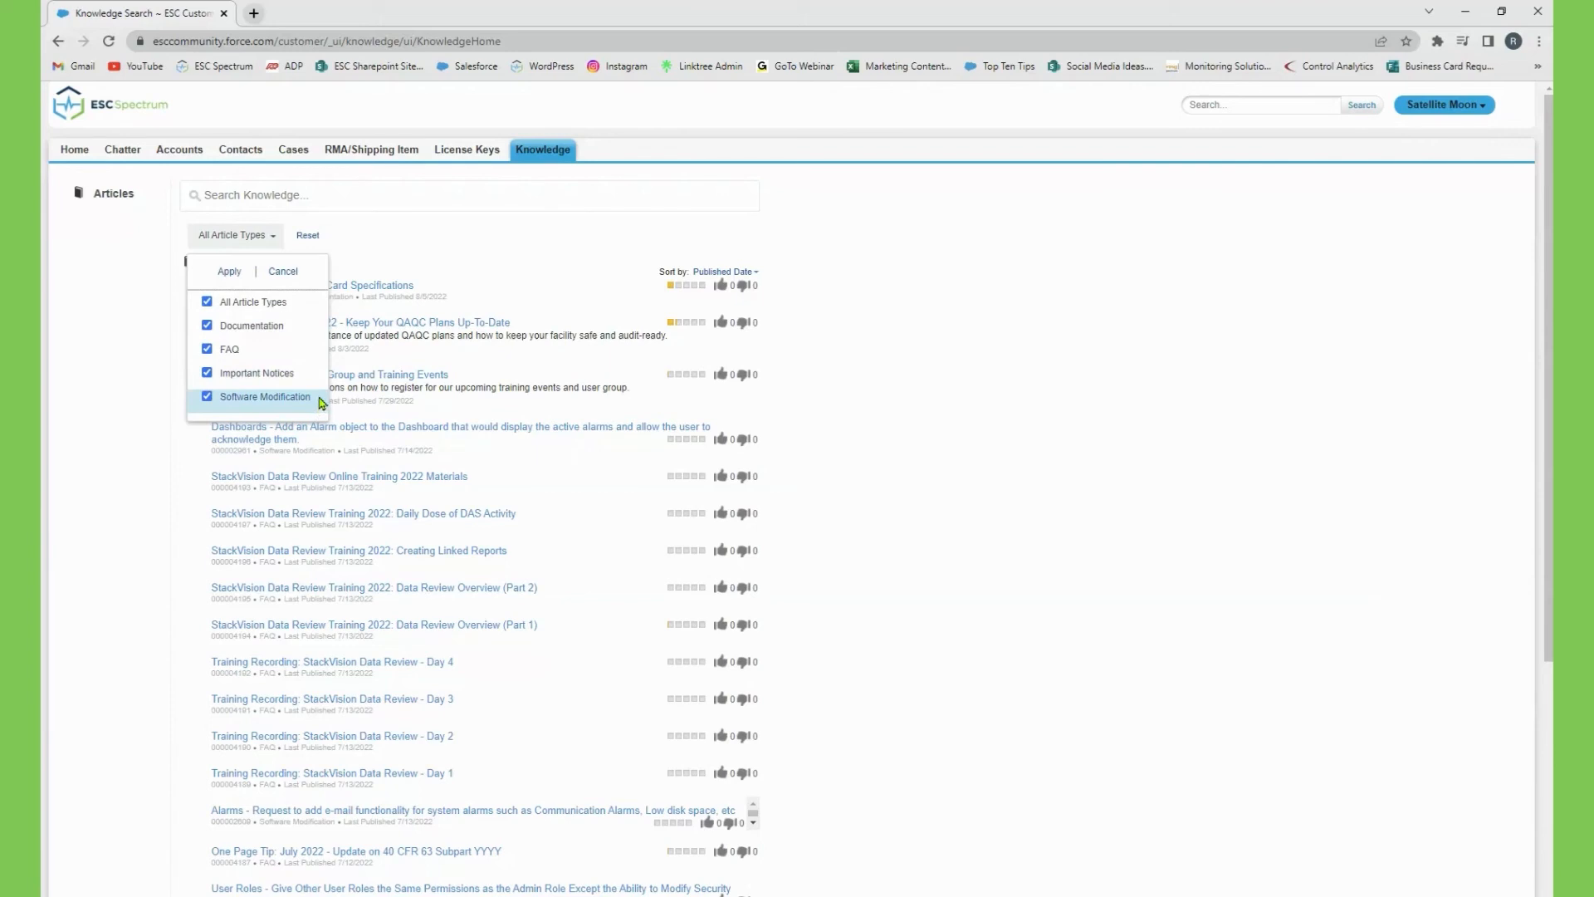
pyautogui.moveTo(289, 179)
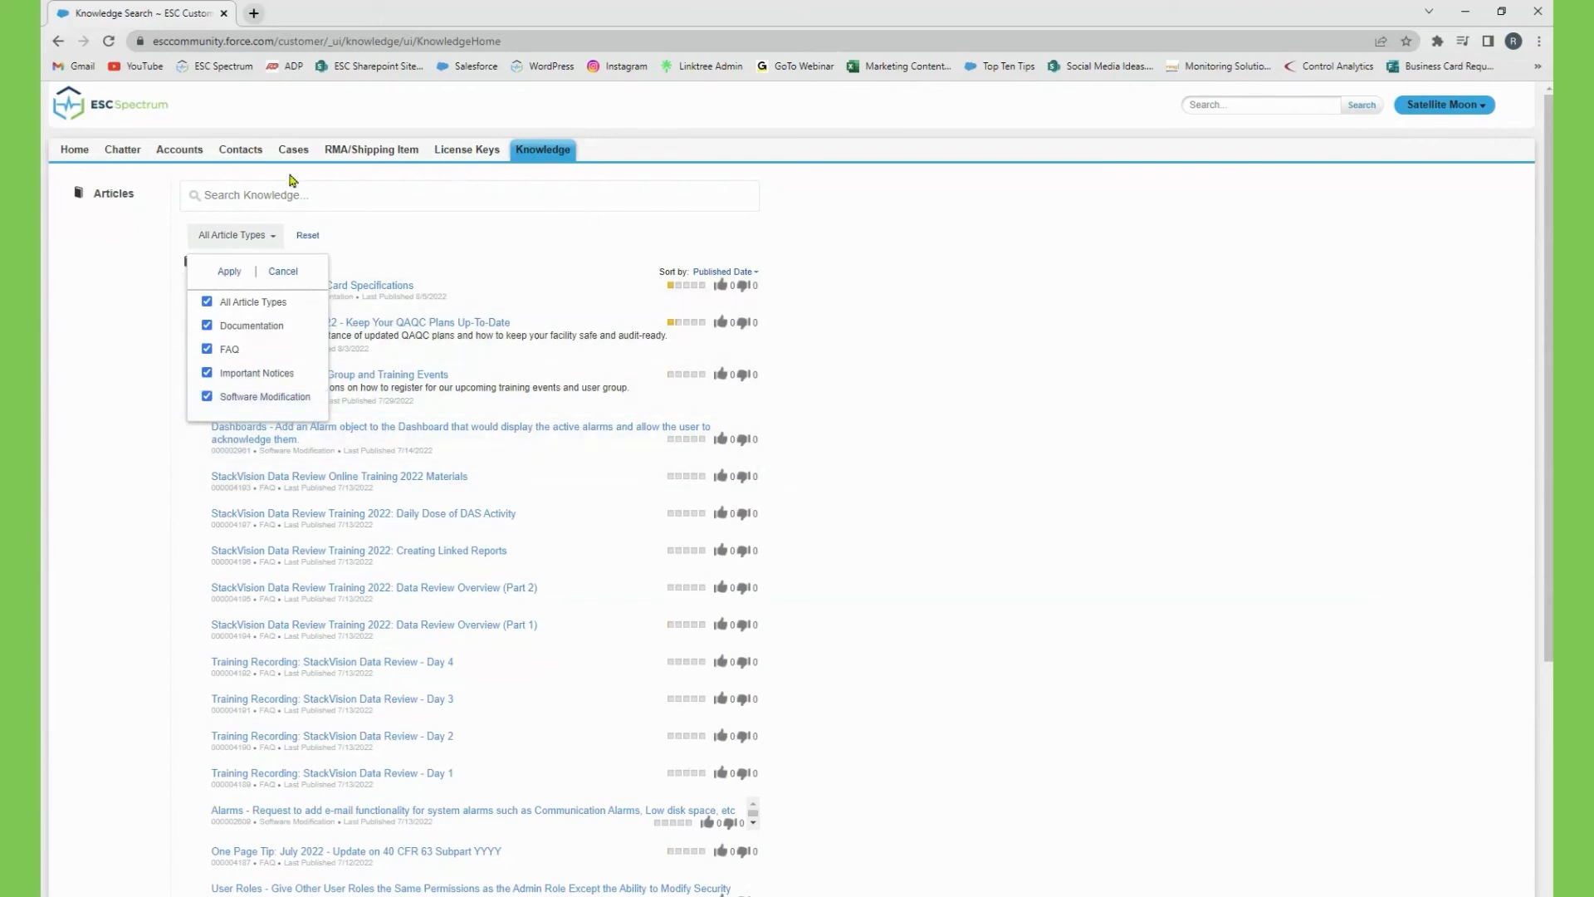
pyautogui.click(73, 149)
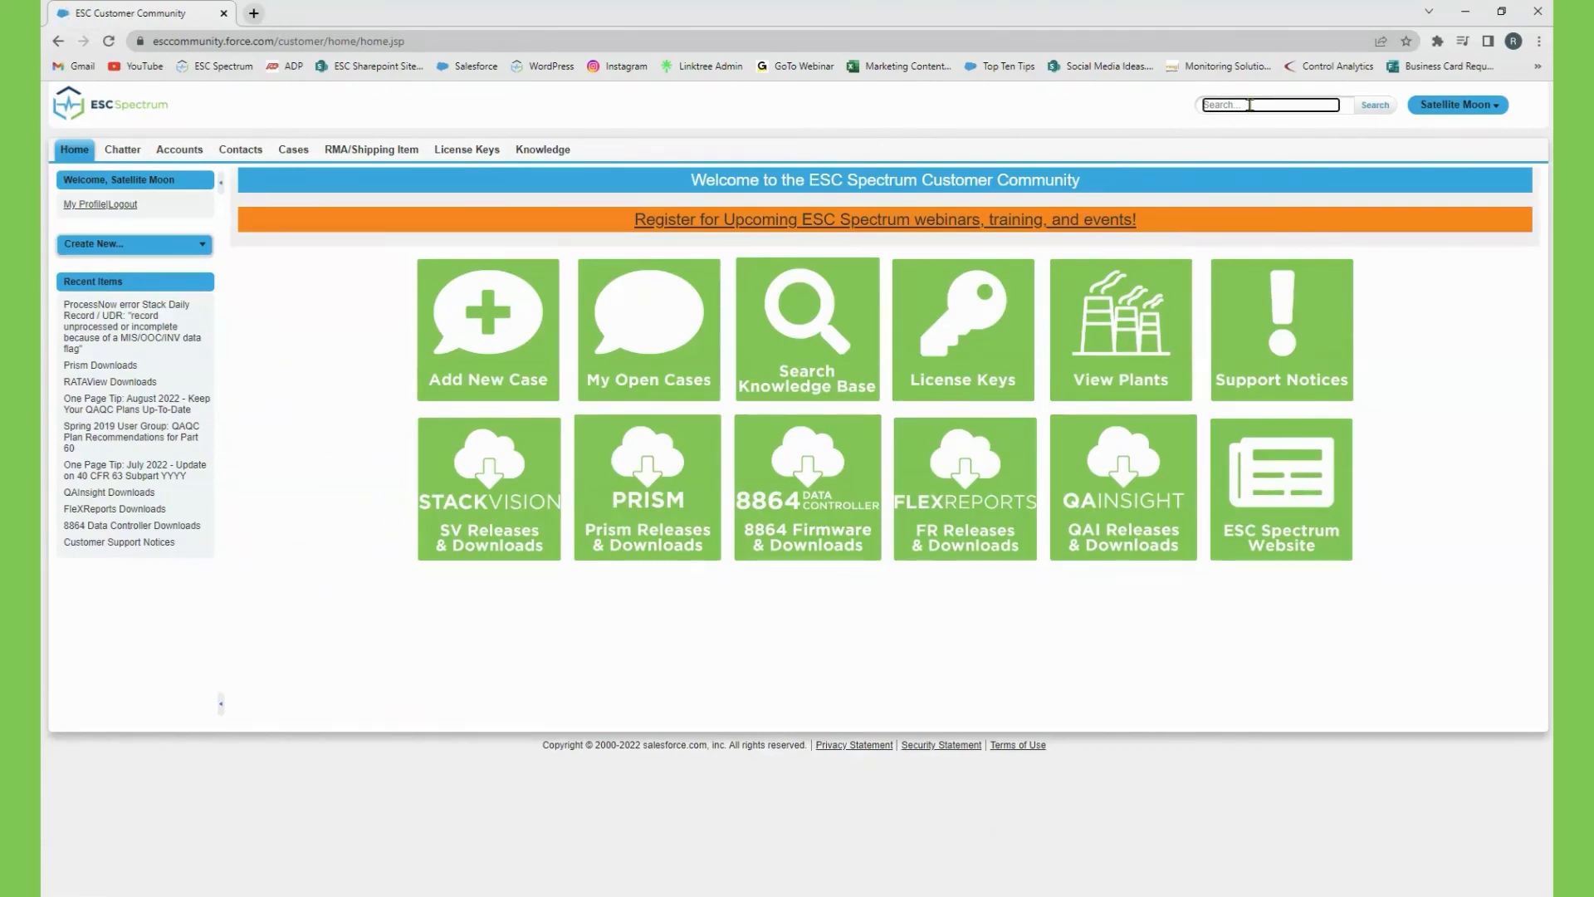
# Enter 'spring' in the header site search to see recent Spring user group suggestions.
pyautogui.write('spring')
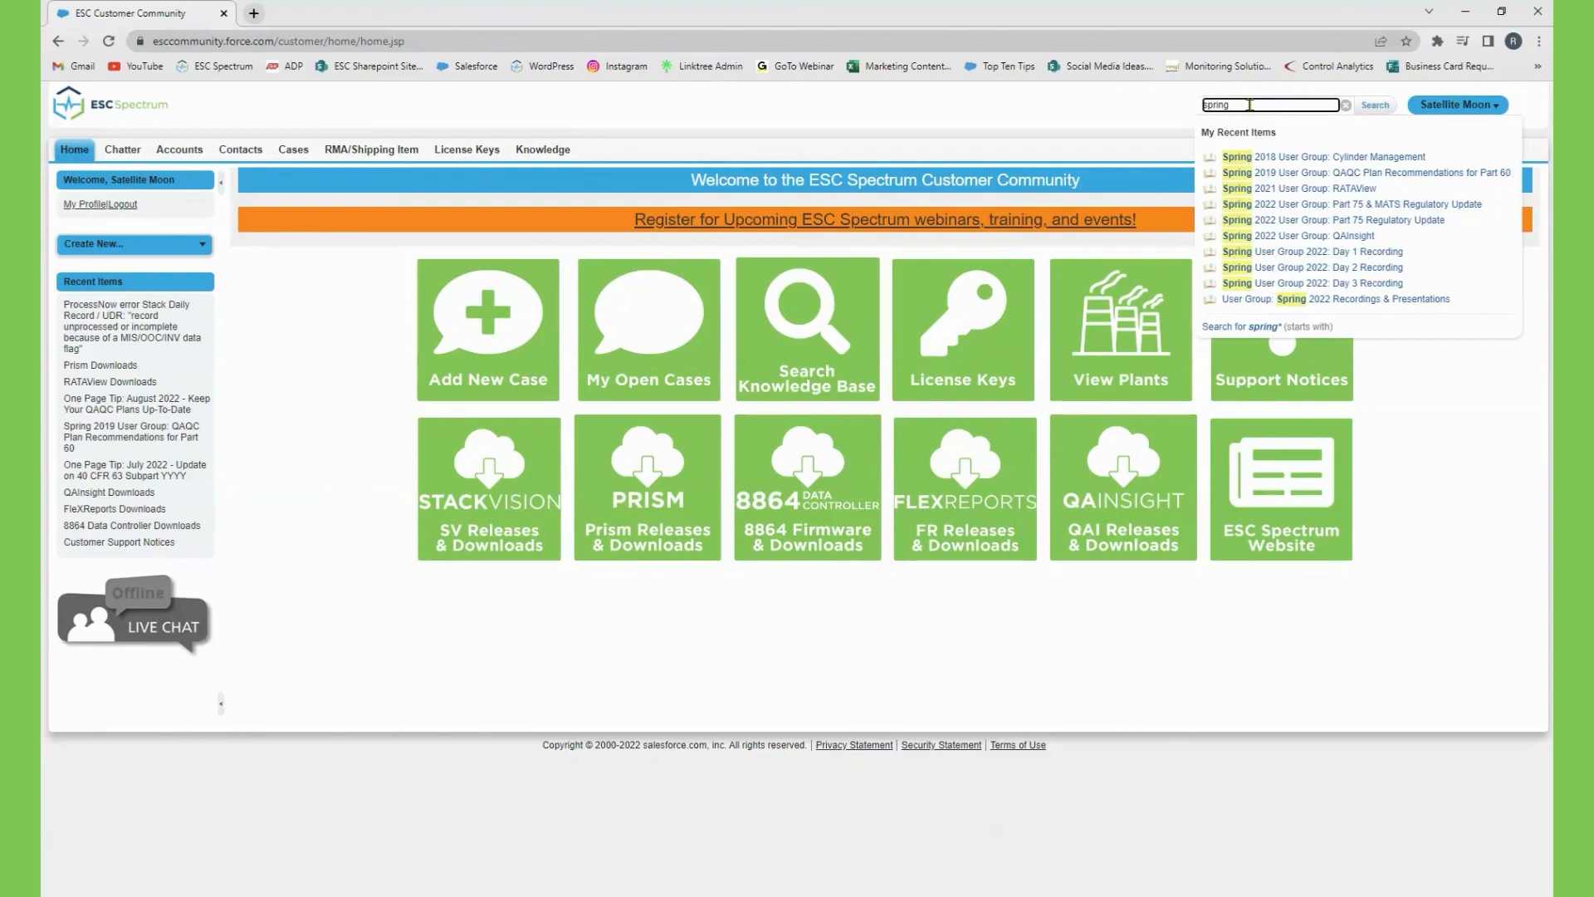